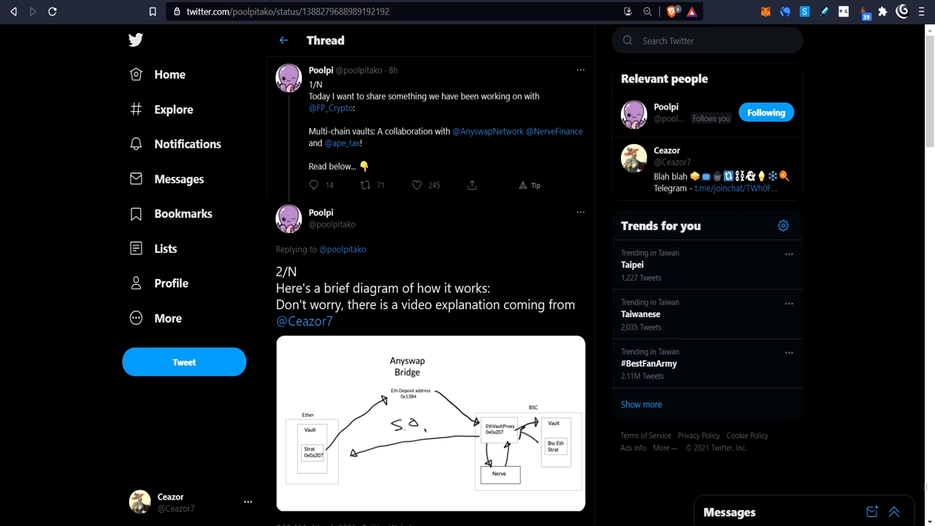
scroll(down, 3)
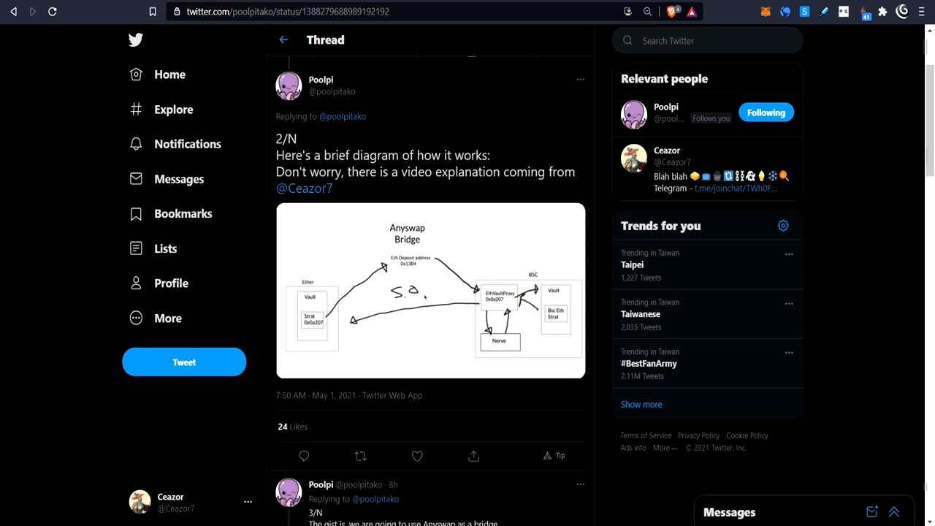
scroll(down, 3)
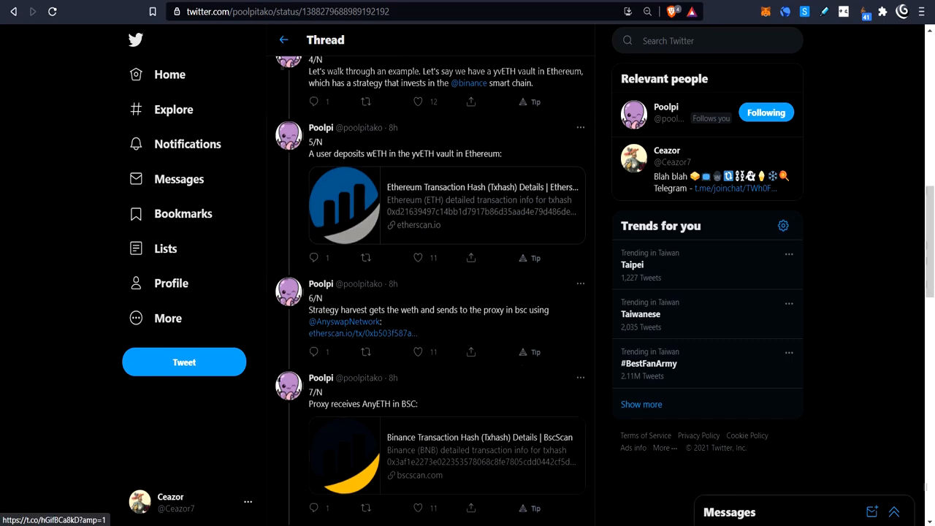
scroll(down, 3)
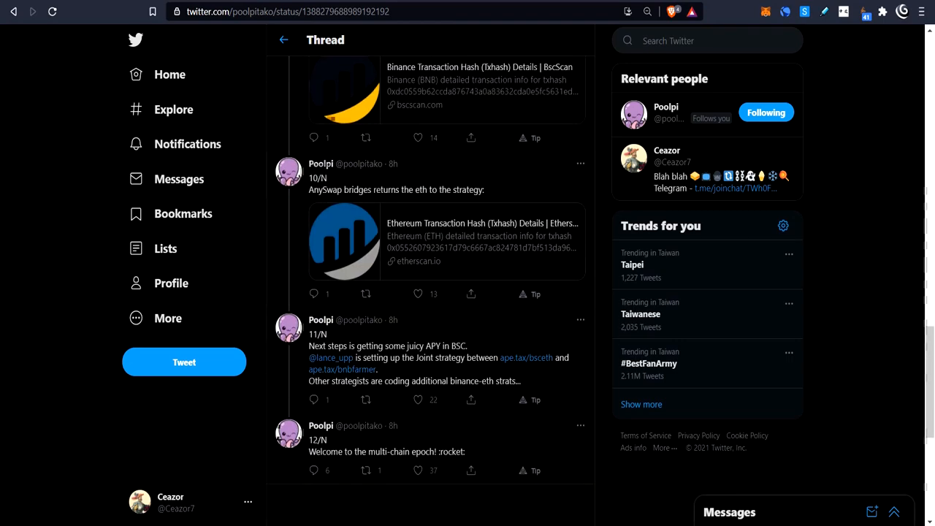
scroll(up, 3)
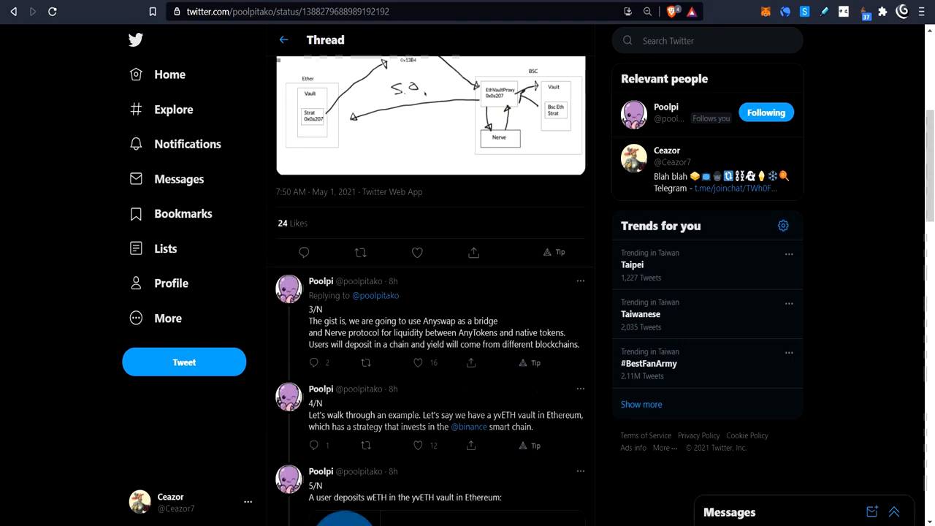
scroll(up, 3)
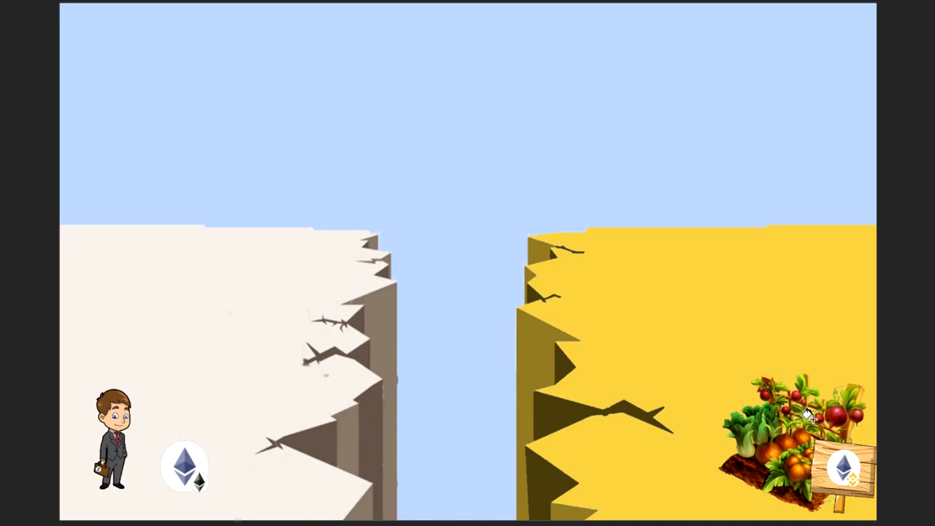
mouse_move(760, 313)
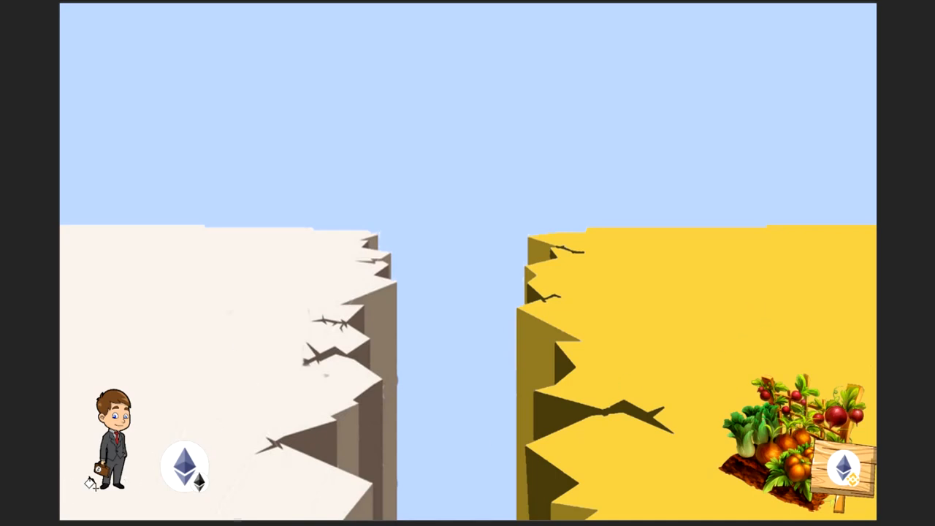
mouse_move(798, 447)
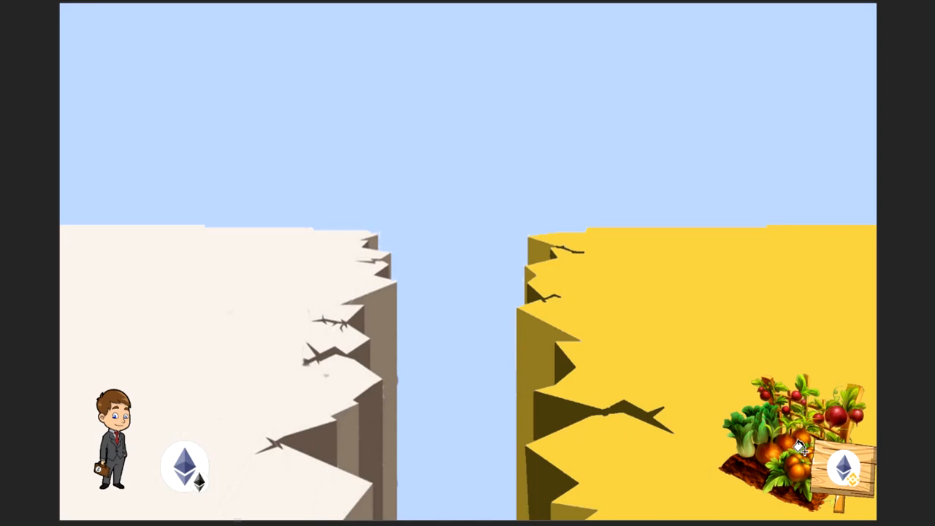
mouse_move(763, 408)
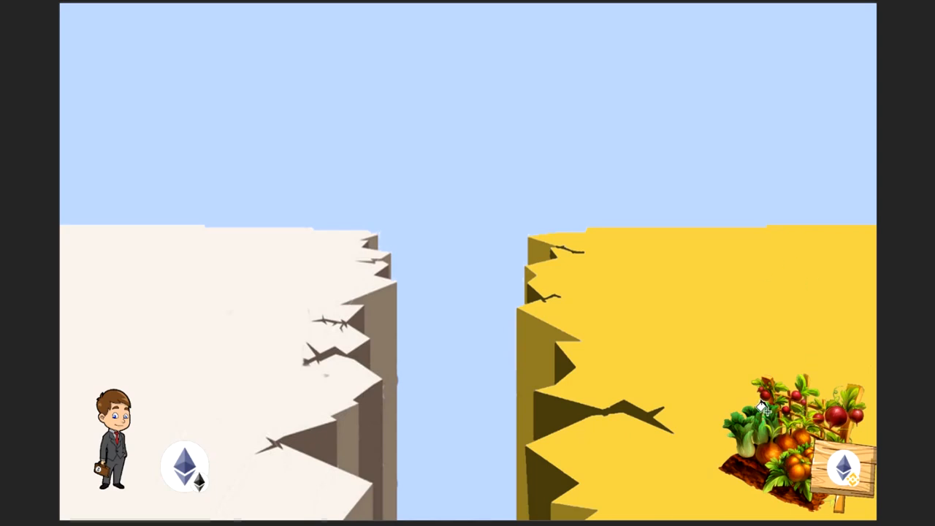
mouse_move(763, 339)
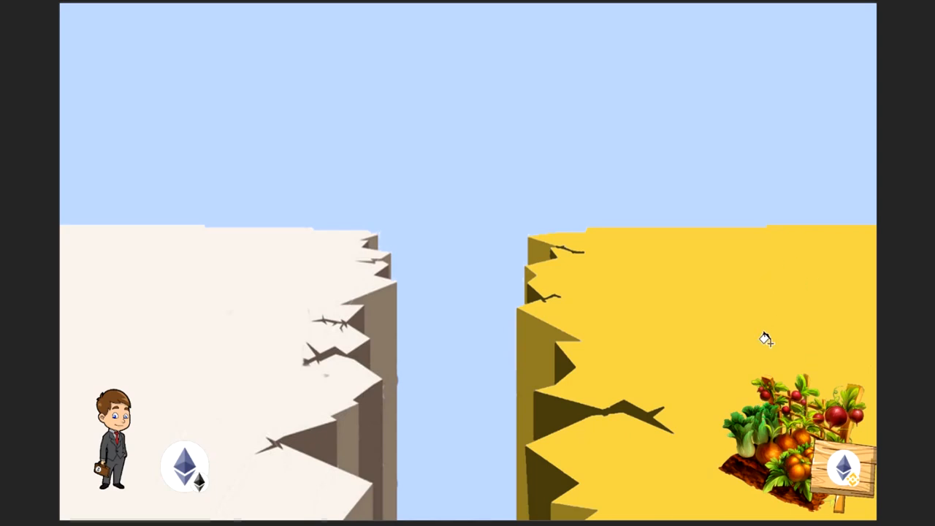
mouse_move(783, 388)
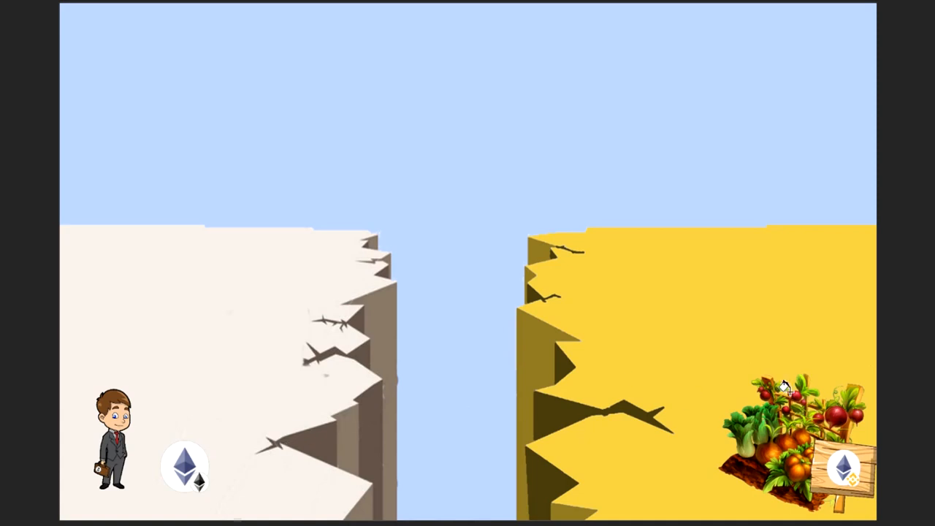
mouse_move(803, 395)
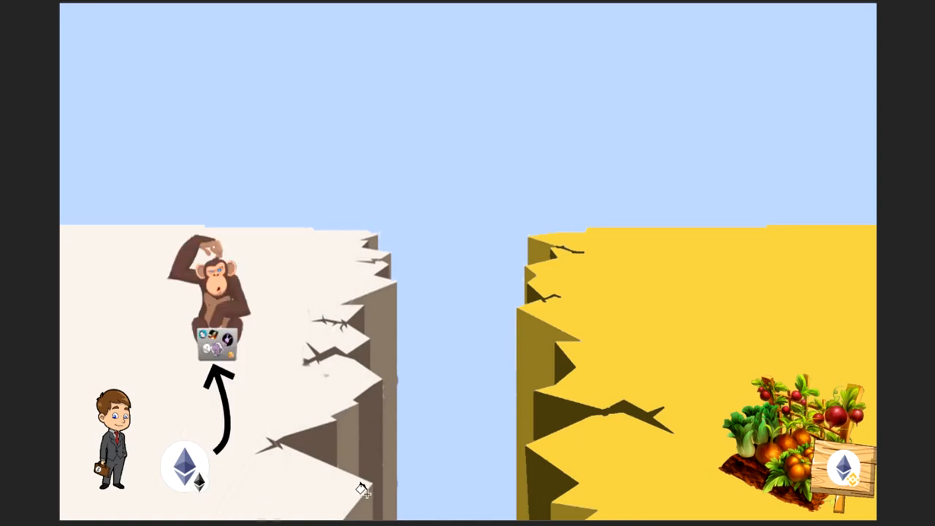
mouse_move(202, 298)
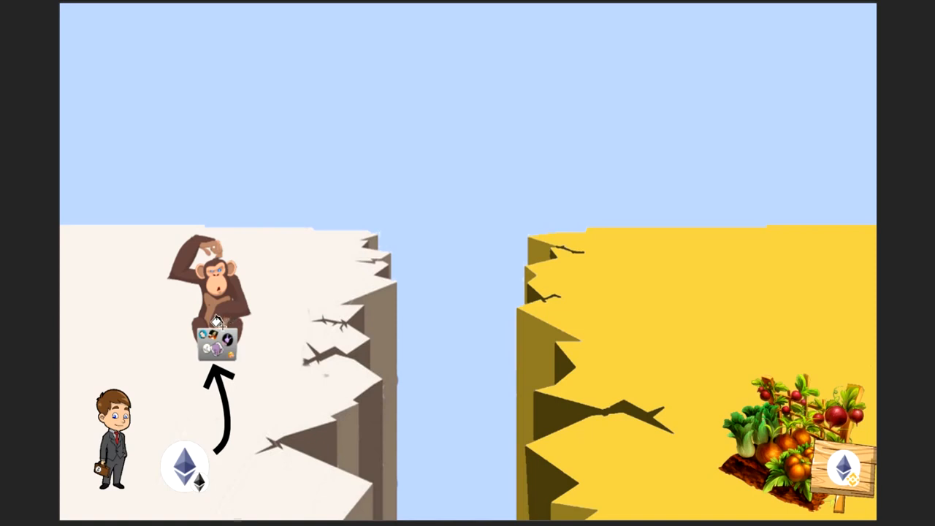
mouse_move(131, 324)
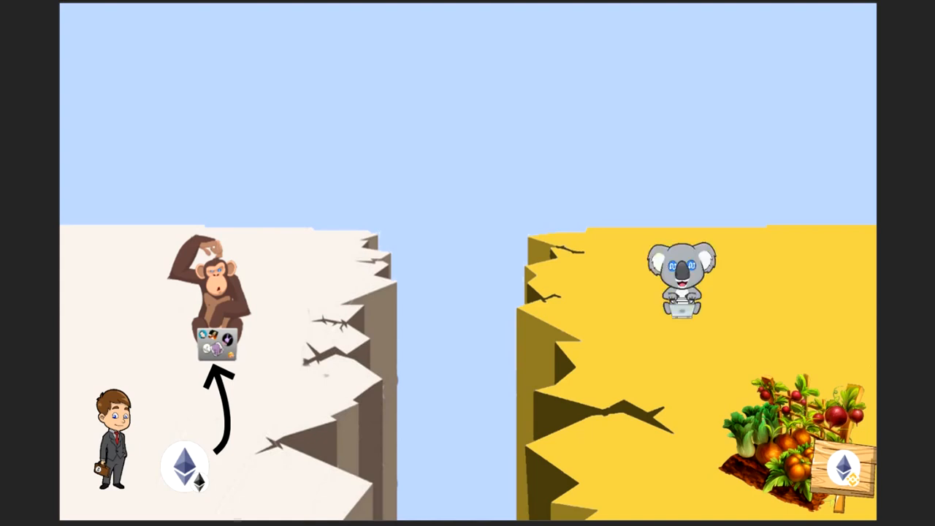
mouse_move(740, 284)
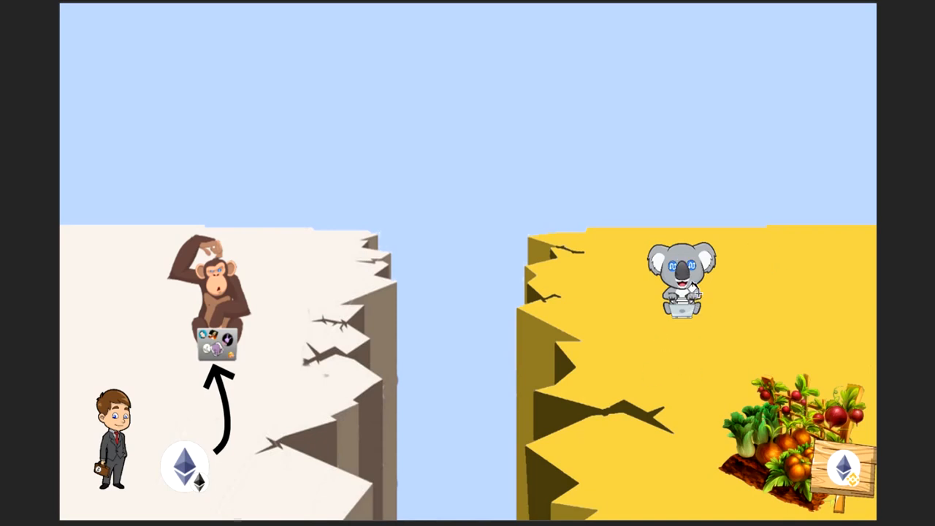
mouse_move(719, 342)
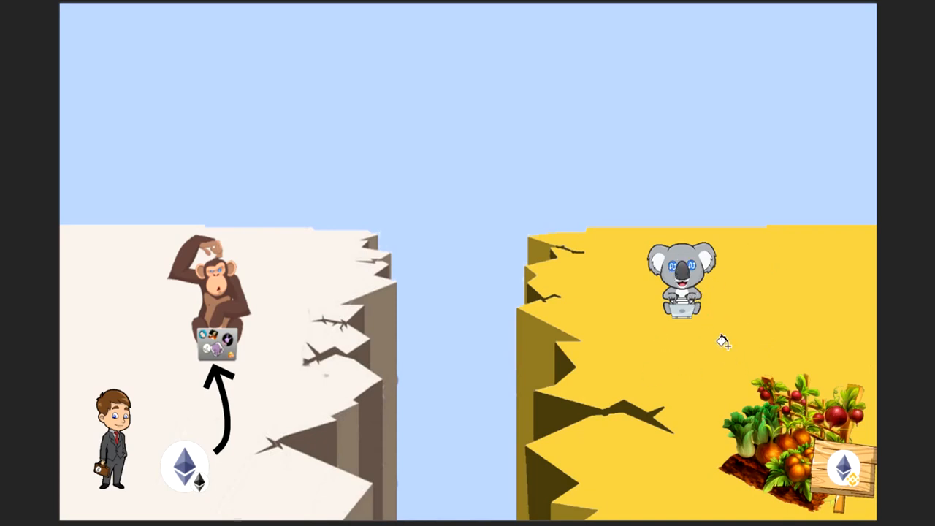
mouse_move(684, 328)
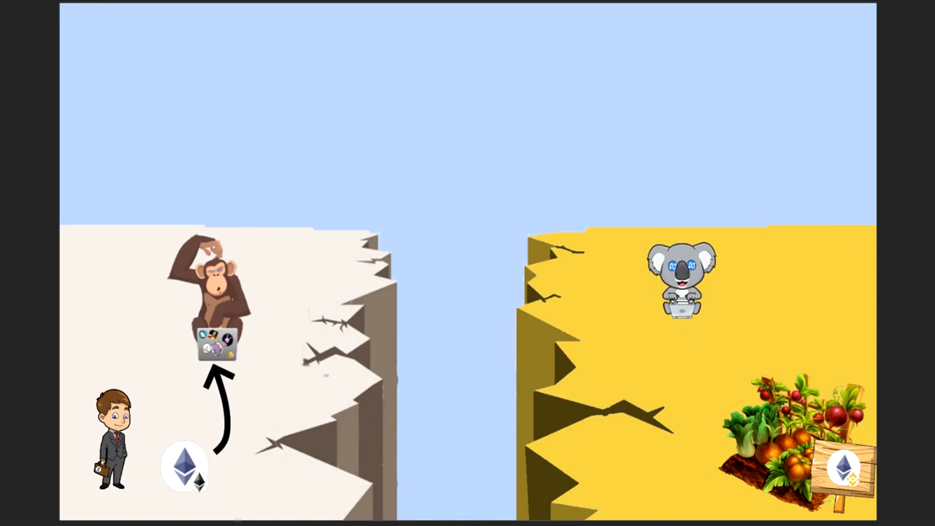
mouse_move(483, 418)
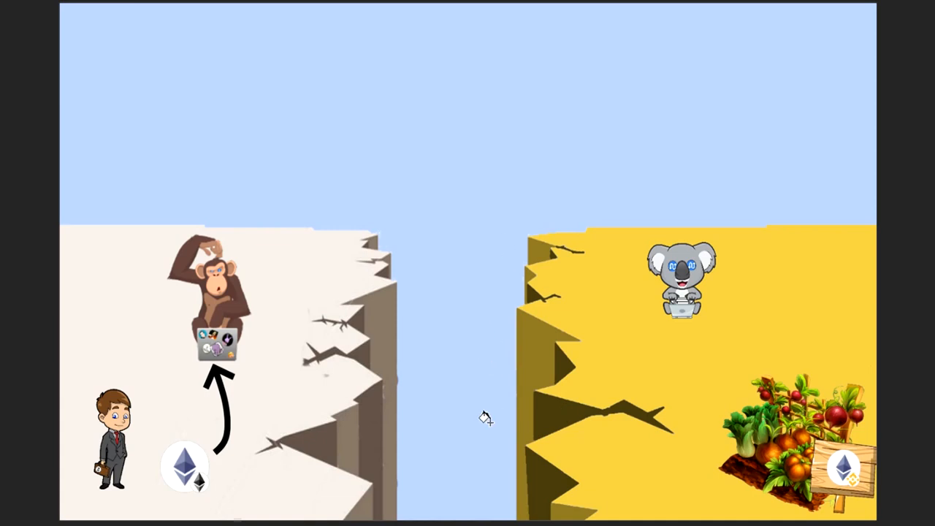
mouse_move(441, 287)
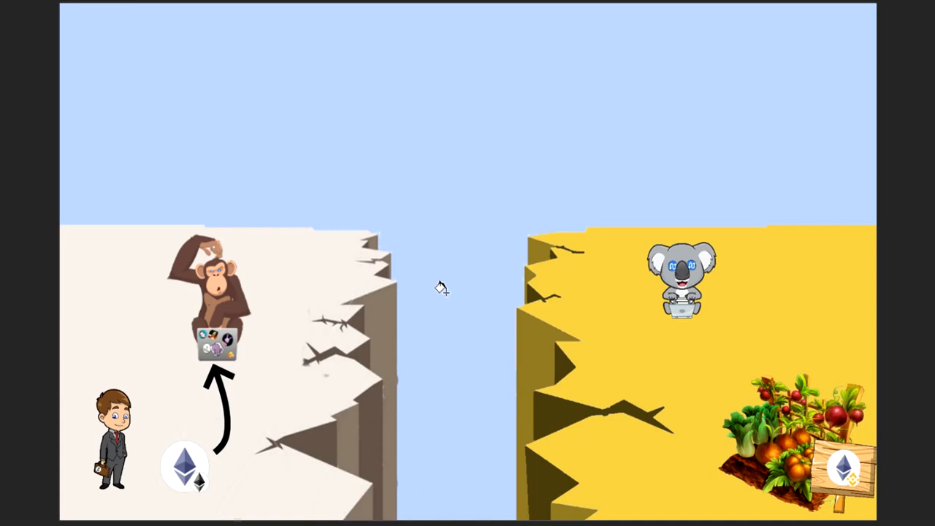
mouse_move(671, 439)
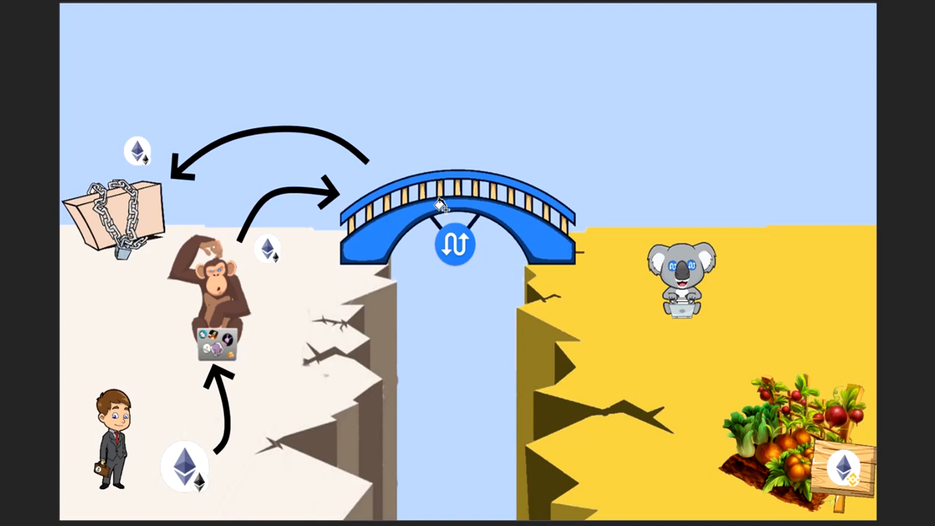
mouse_move(430, 213)
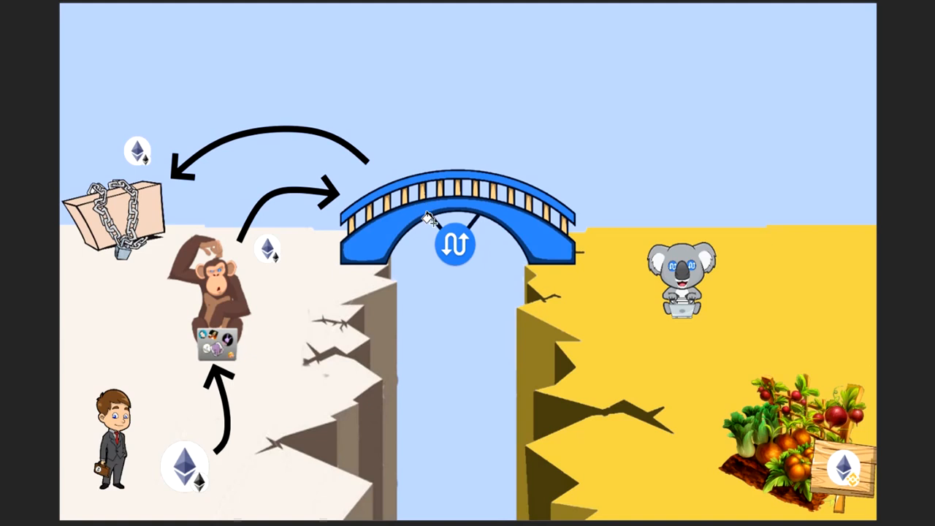
mouse_move(226, 329)
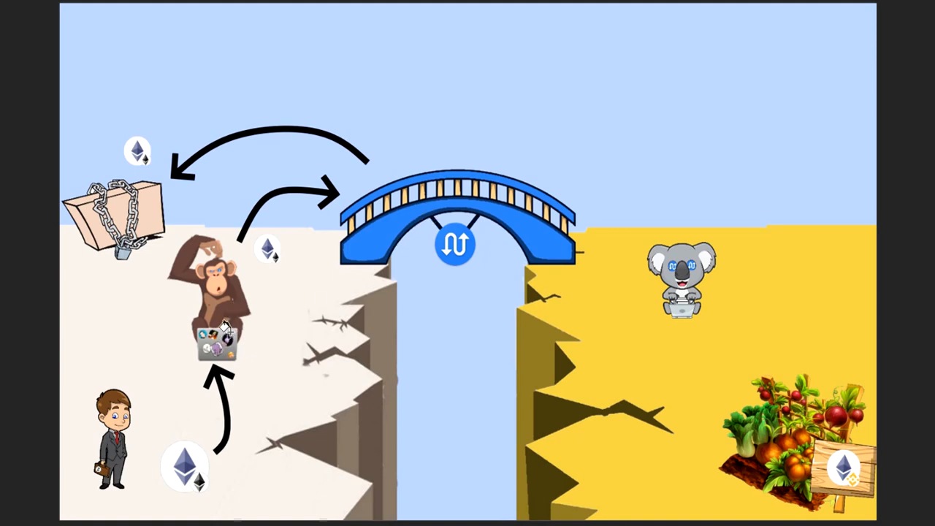
mouse_move(143, 412)
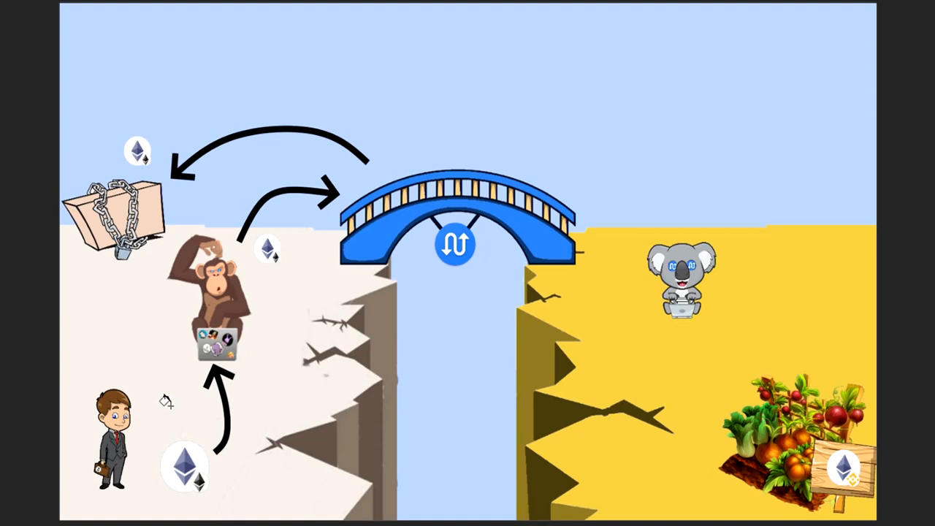
mouse_move(261, 269)
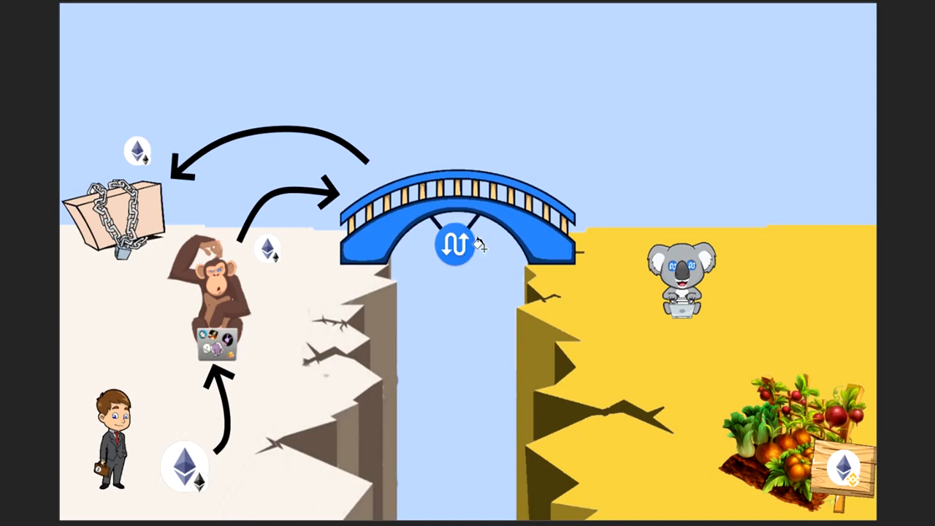
mouse_move(416, 262)
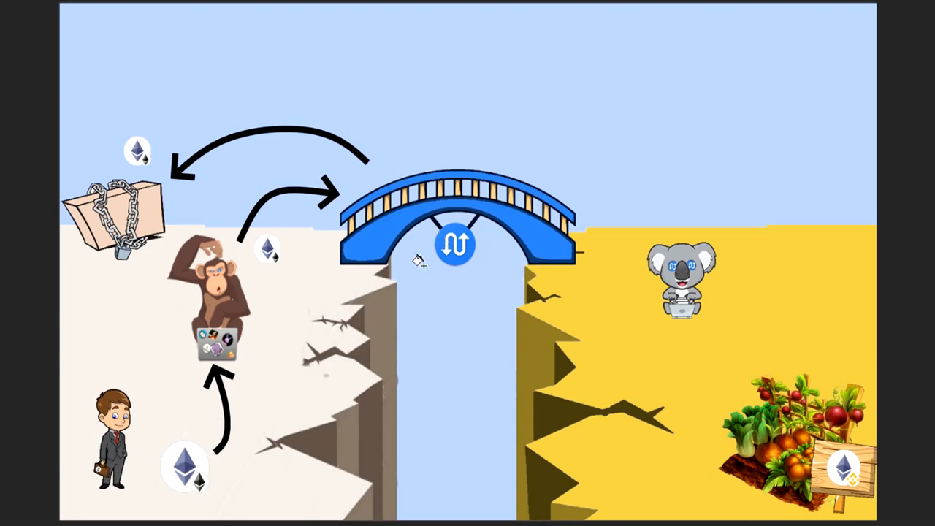
mouse_move(248, 231)
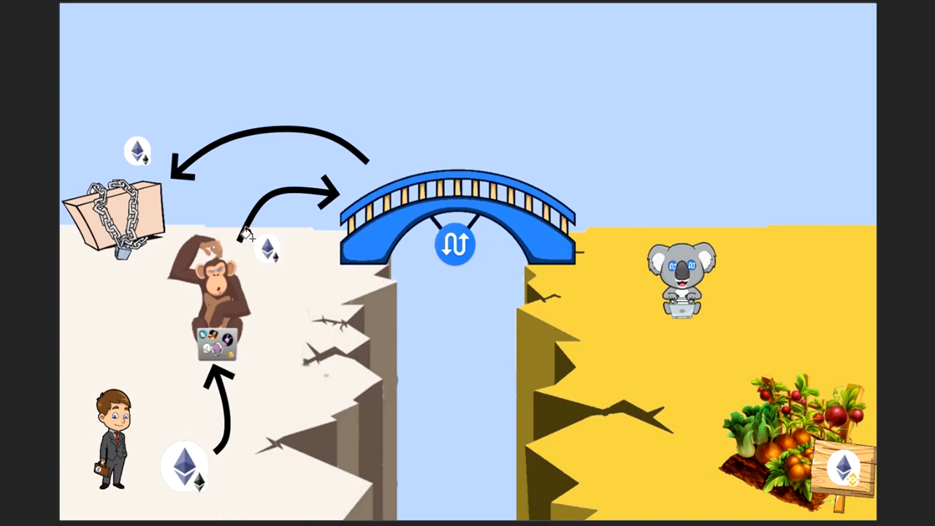
mouse_move(275, 284)
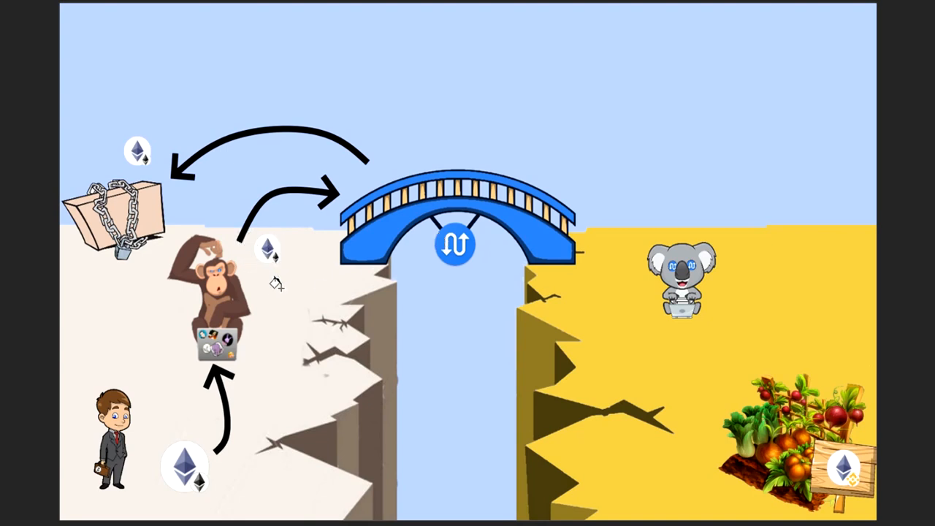
mouse_move(231, 310)
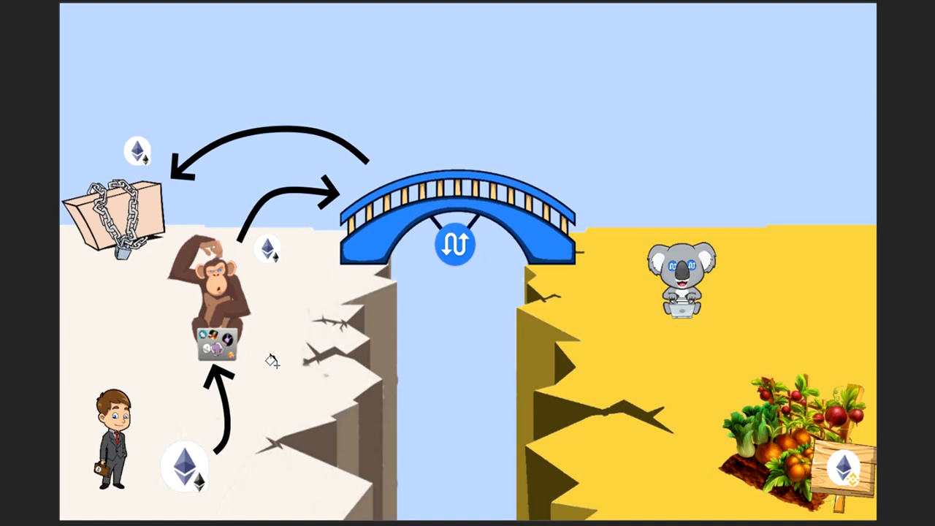
mouse_move(343, 248)
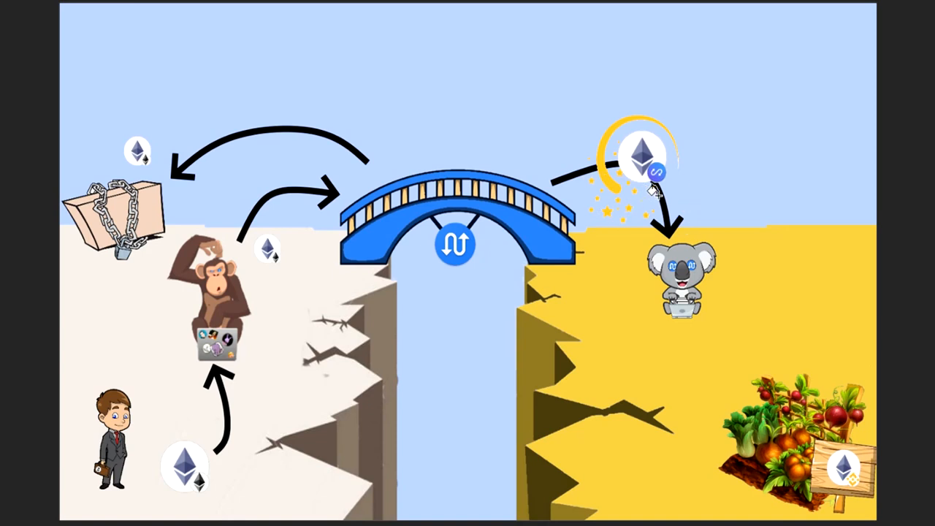
mouse_move(622, 163)
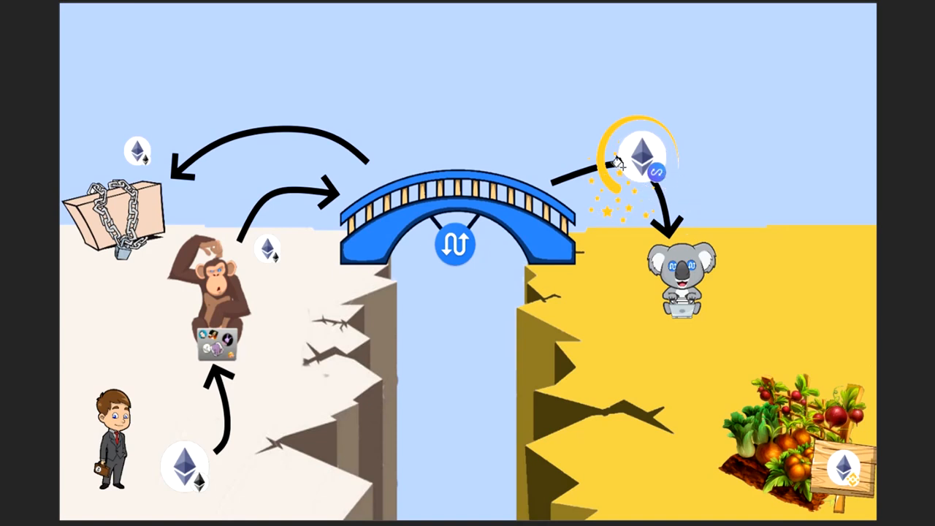
mouse_move(680, 201)
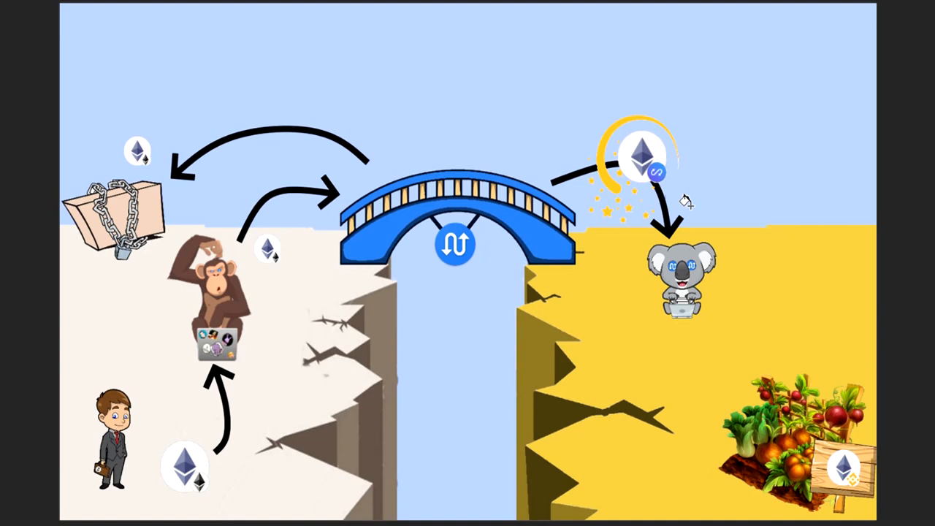
mouse_move(680, 143)
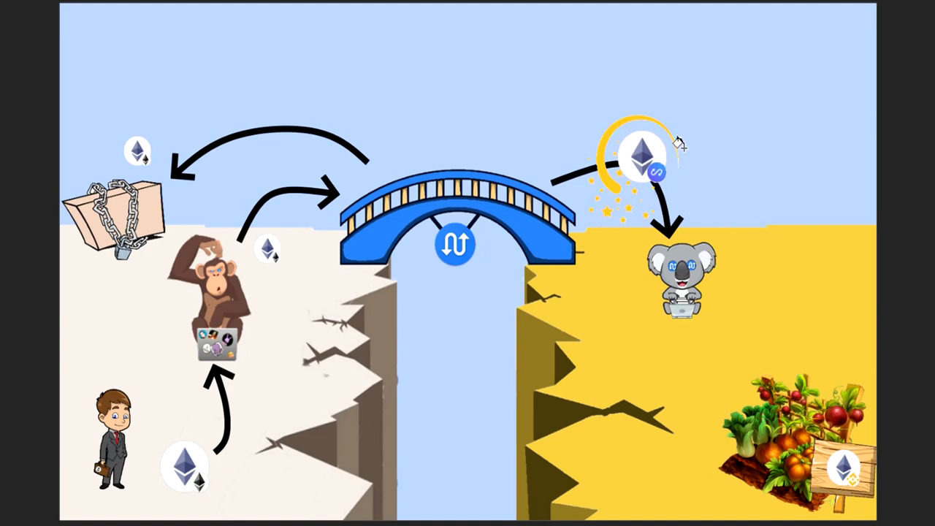
mouse_move(675, 280)
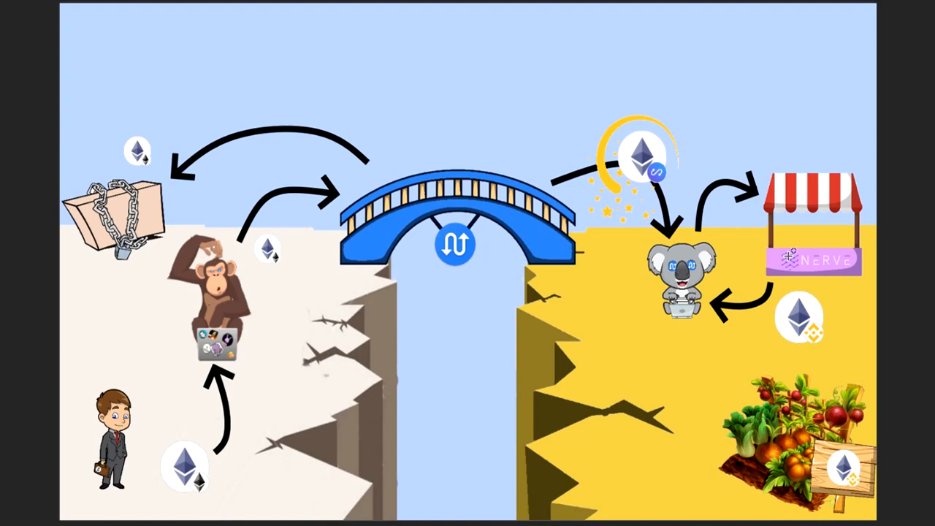
mouse_move(702, 231)
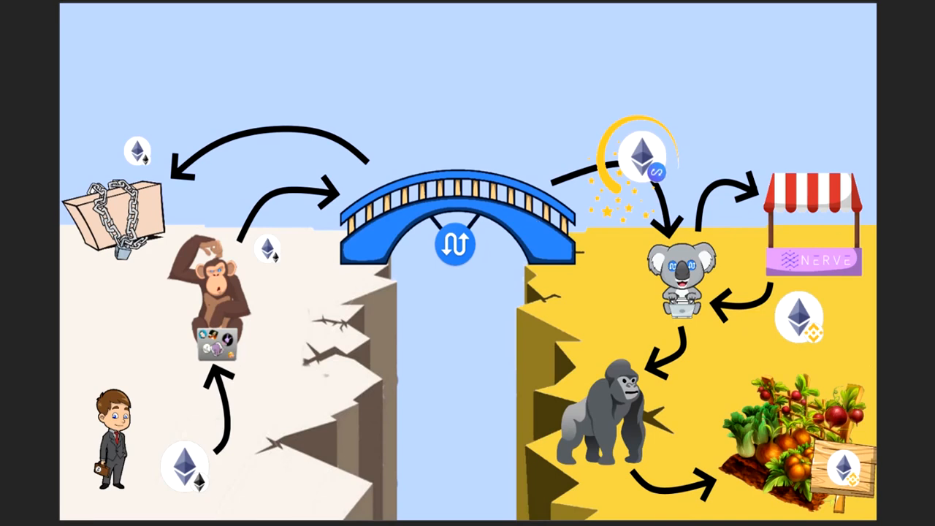
mouse_move(692, 333)
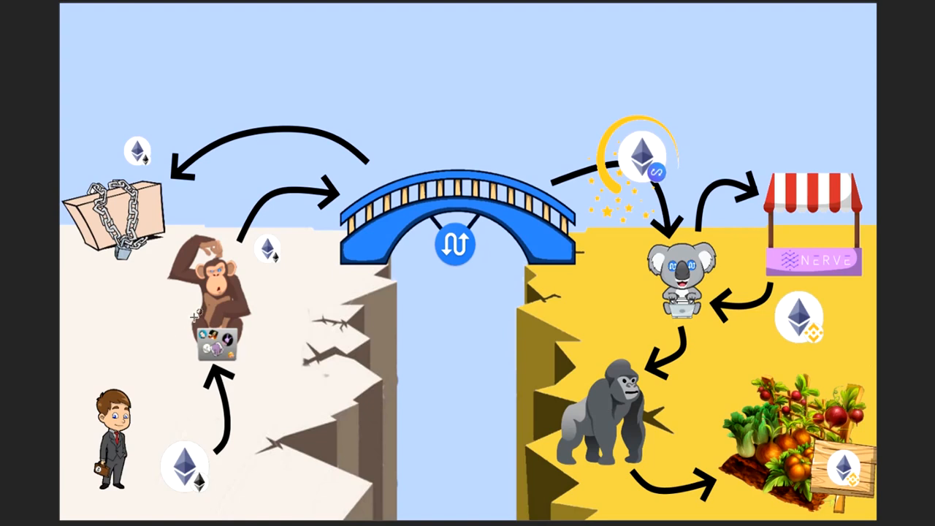
mouse_move(603, 424)
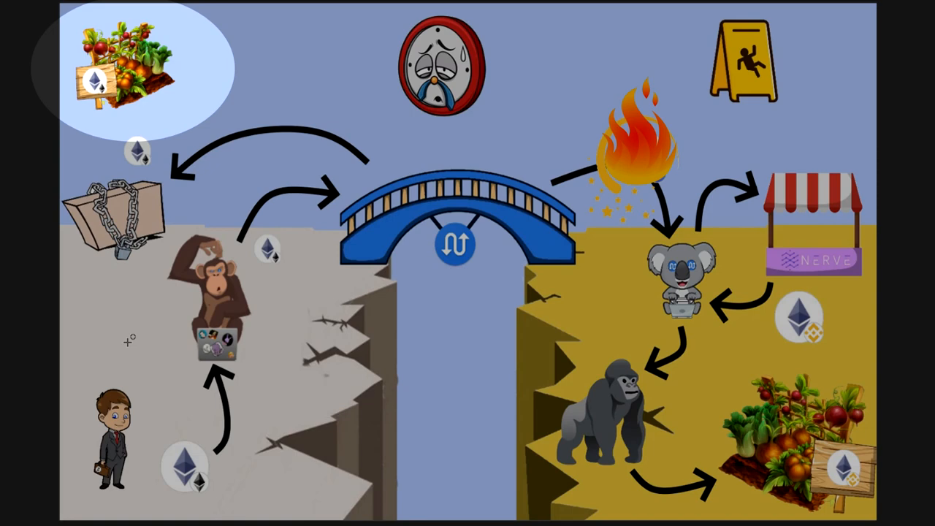
mouse_move(474, 163)
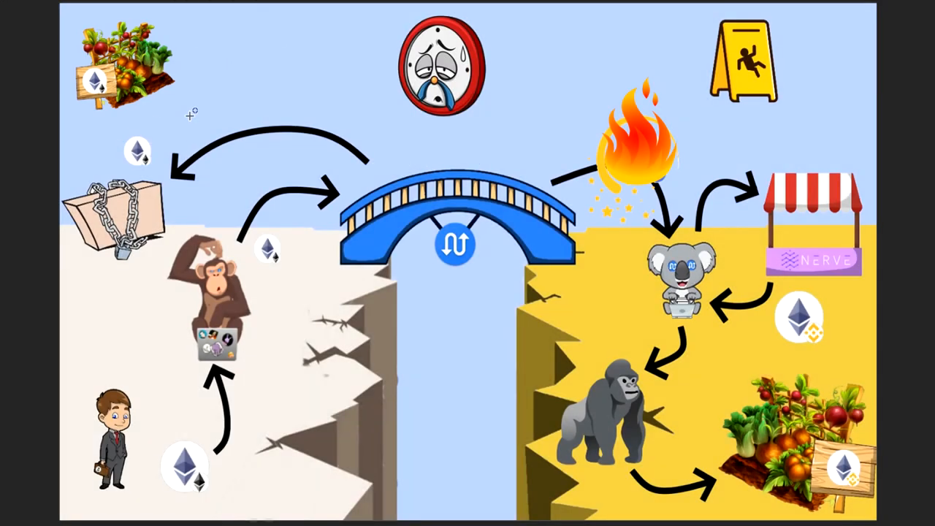
mouse_move(203, 276)
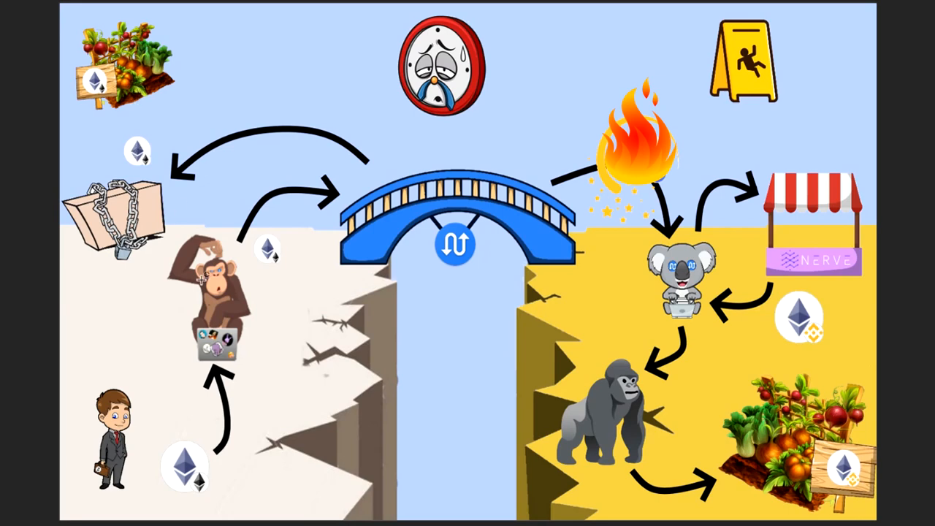
mouse_move(149, 53)
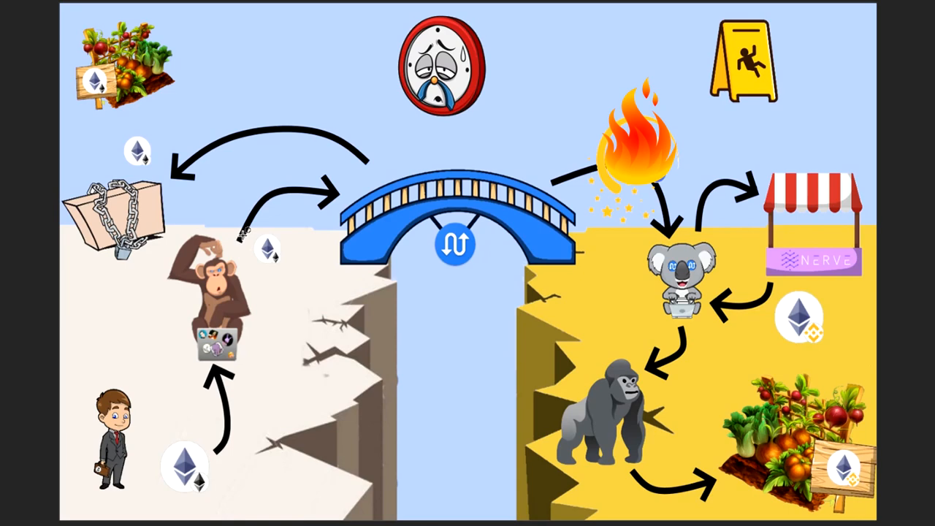
mouse_move(621, 219)
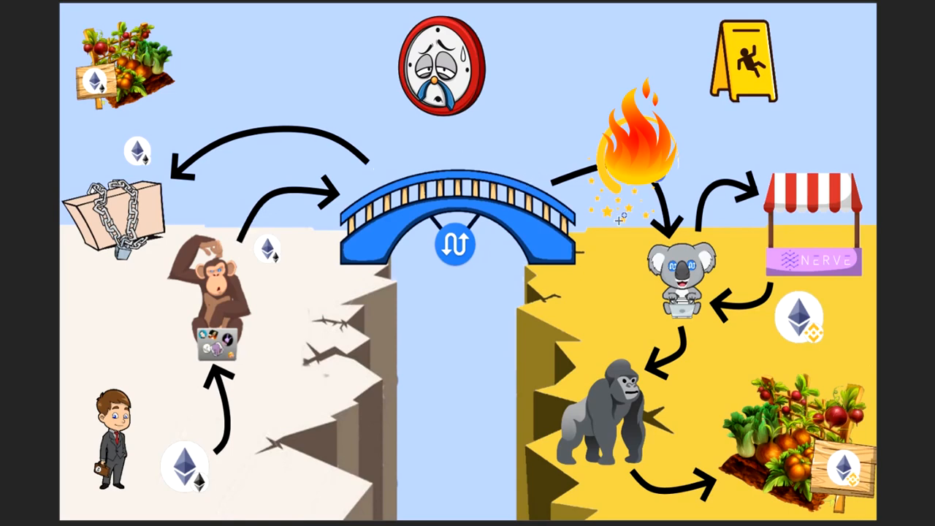
mouse_move(744, 316)
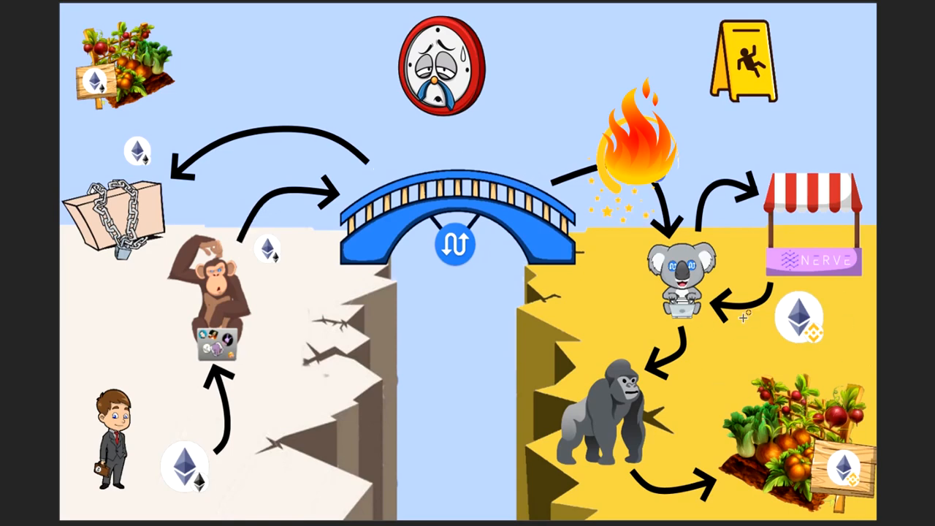
mouse_move(757, 356)
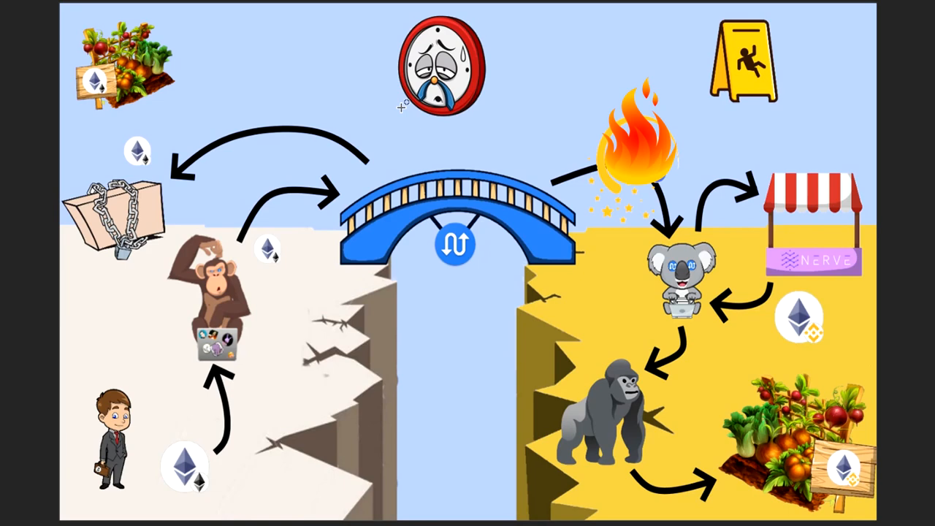
mouse_move(251, 266)
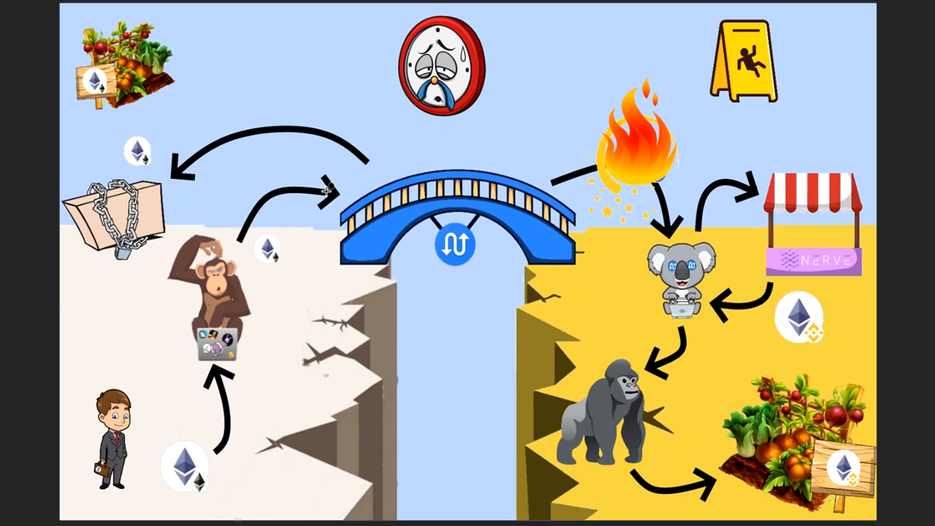
mouse_move(270, 205)
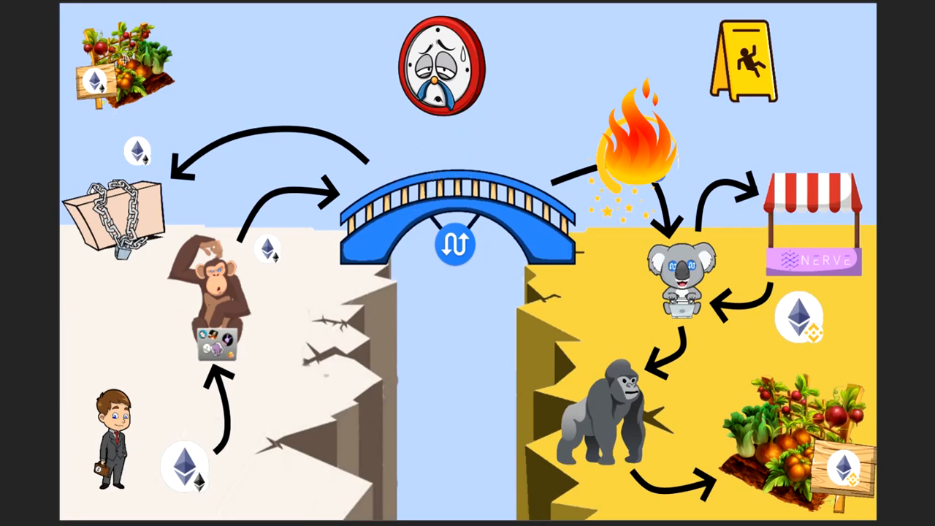
mouse_move(450, 145)
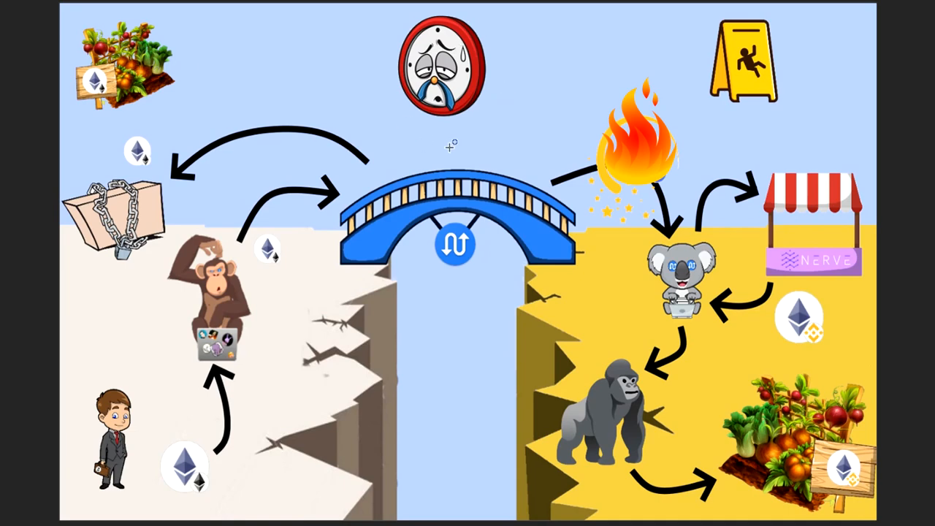
mouse_move(387, 110)
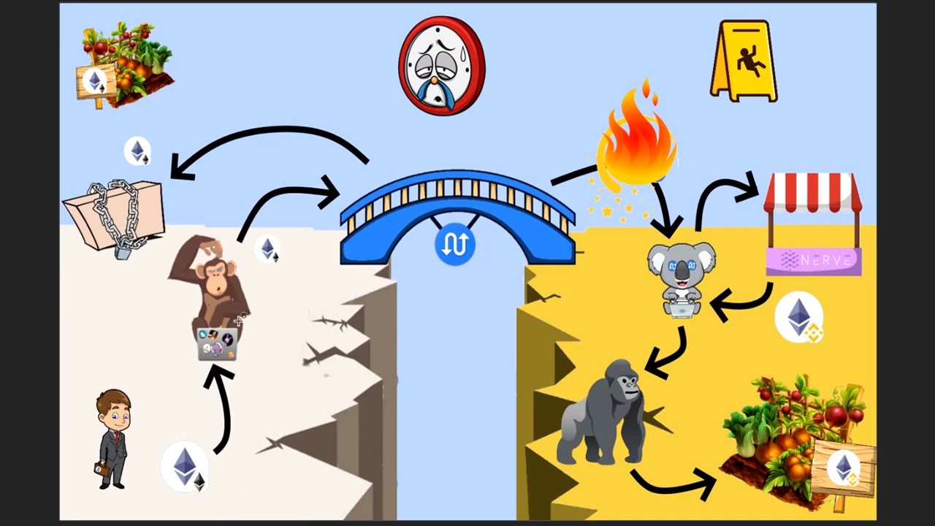
mouse_move(811, 189)
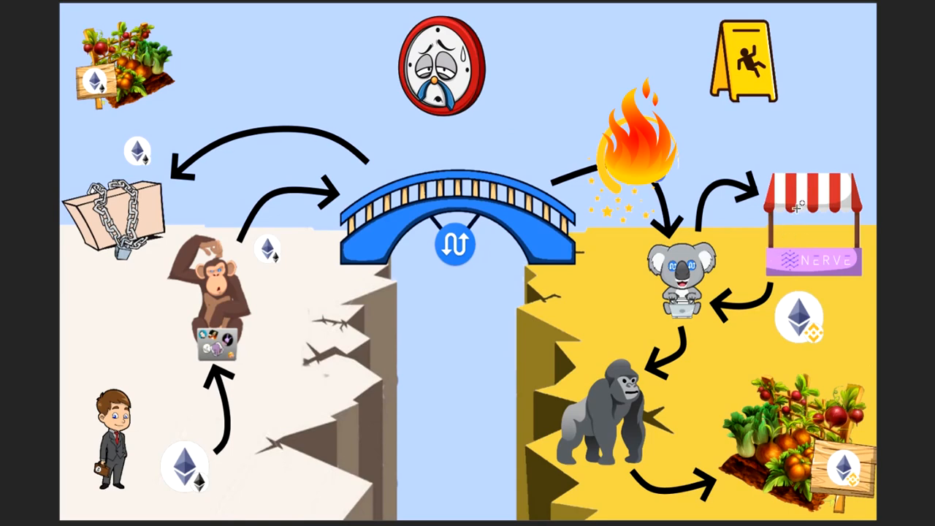
mouse_move(880, 280)
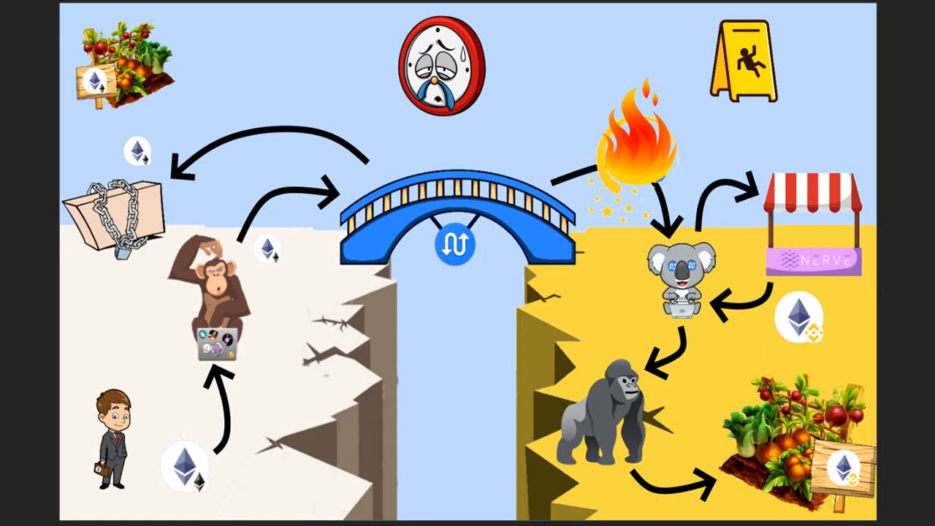
mouse_move(561, 246)
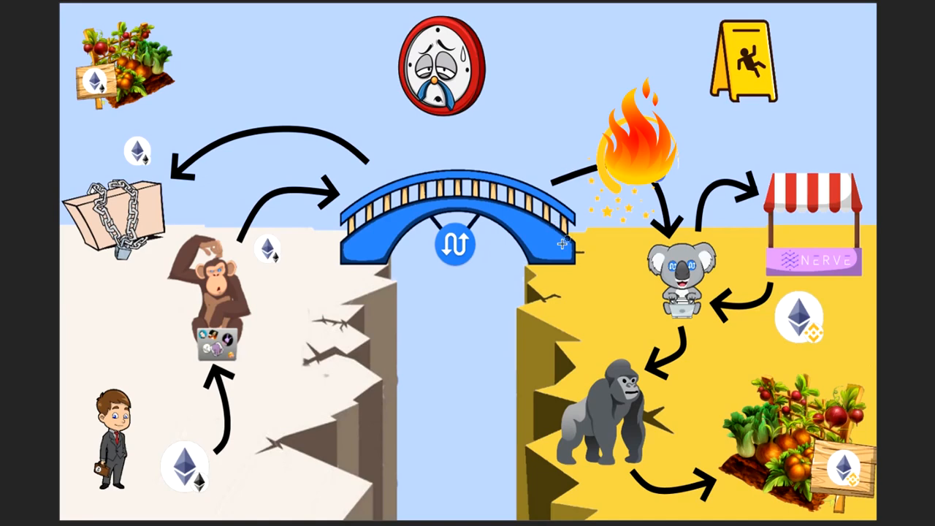
mouse_move(714, 274)
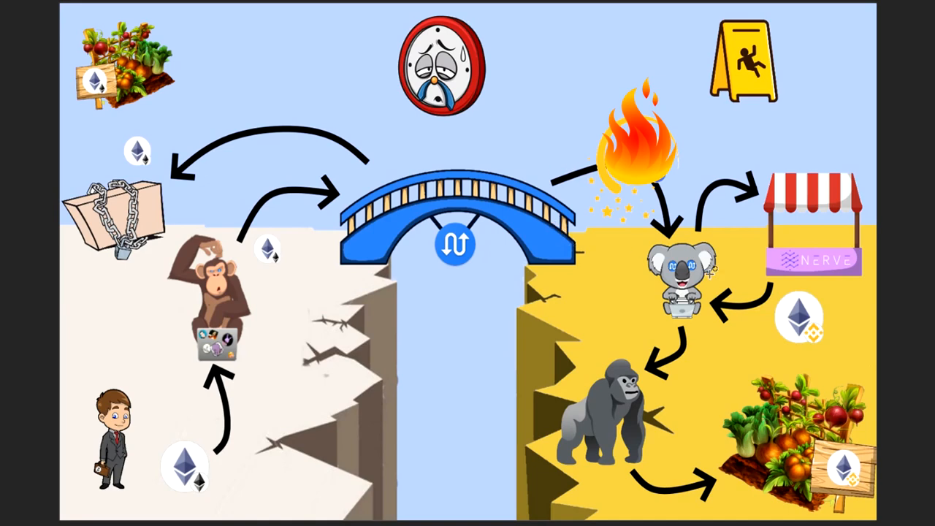
mouse_move(760, 336)
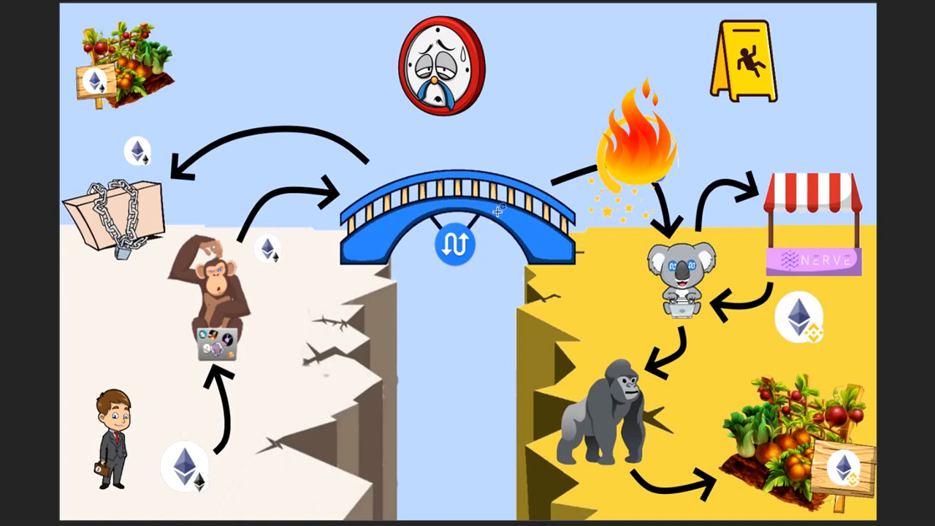
mouse_move(544, 187)
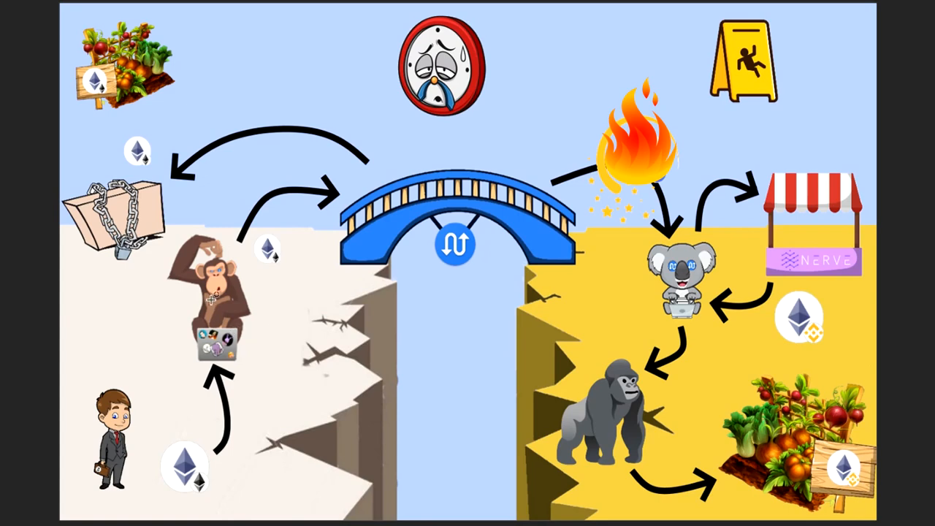
mouse_move(262, 313)
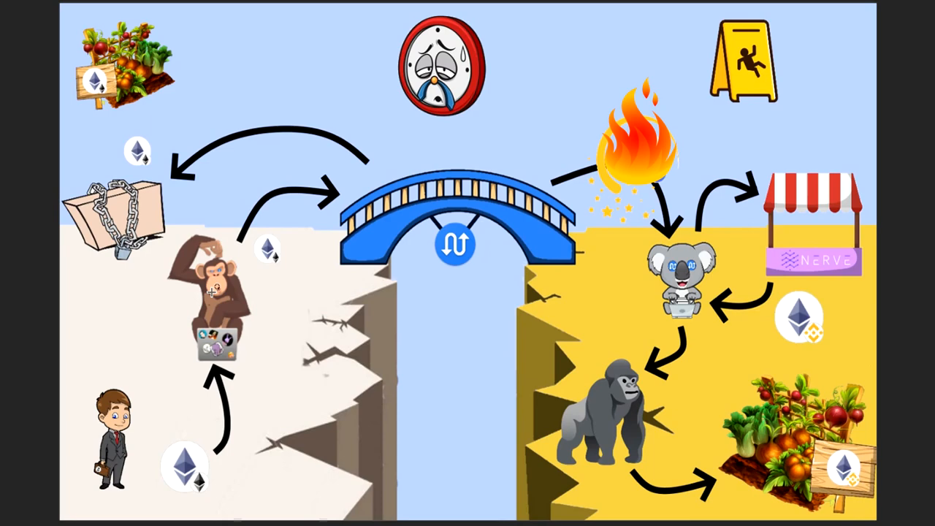
mouse_move(172, 310)
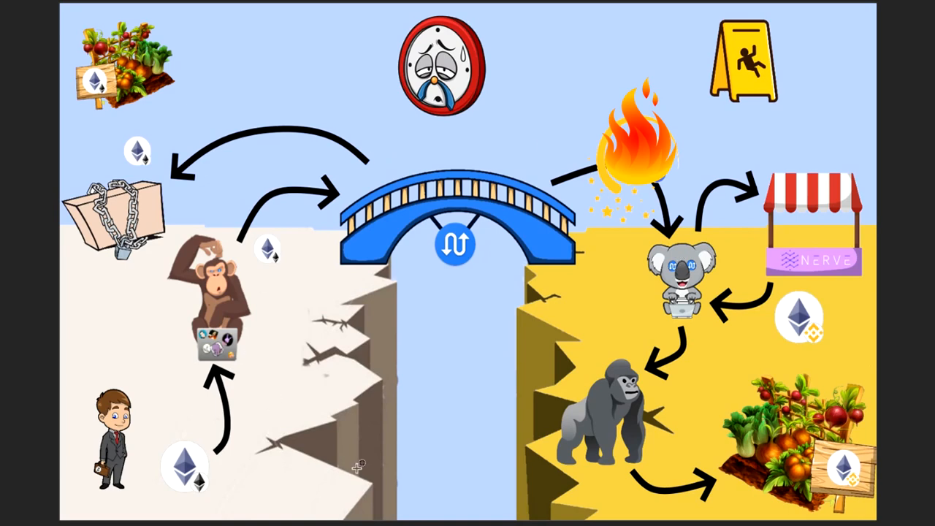
mouse_move(475, 415)
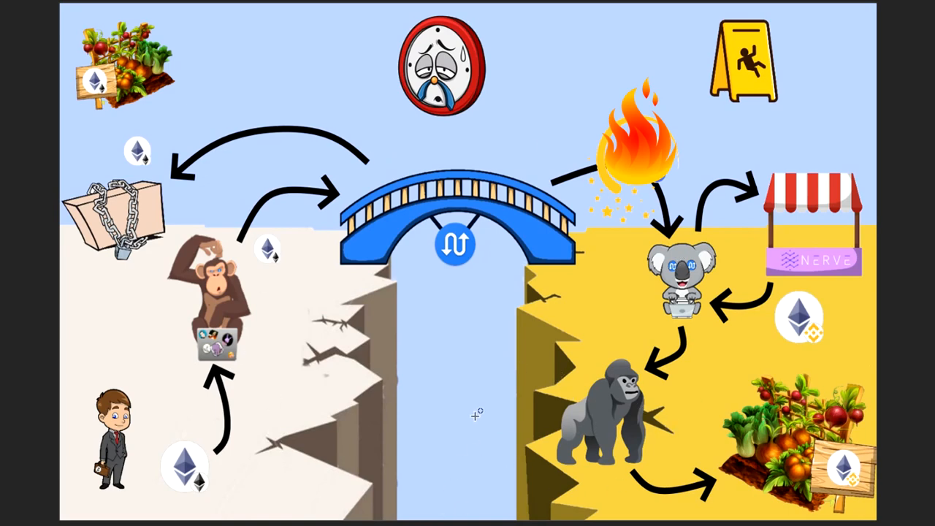
mouse_move(494, 172)
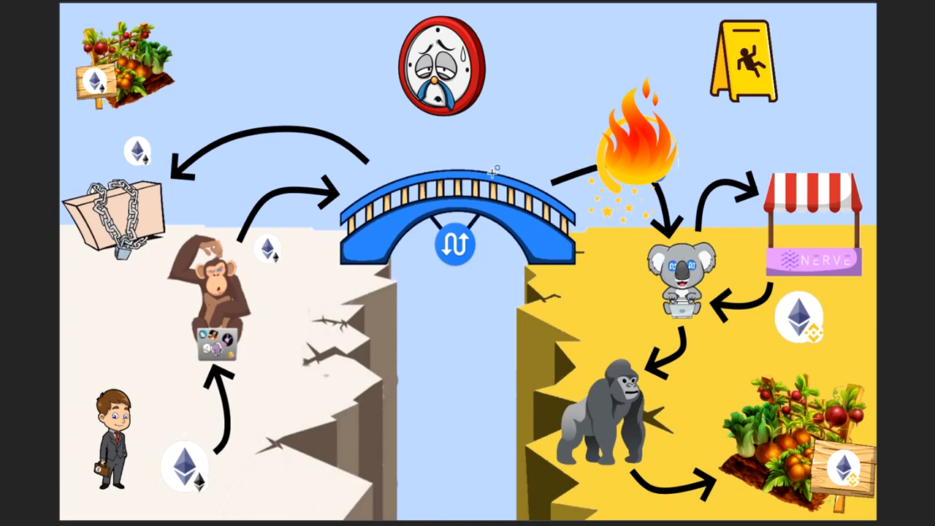
mouse_move(446, 193)
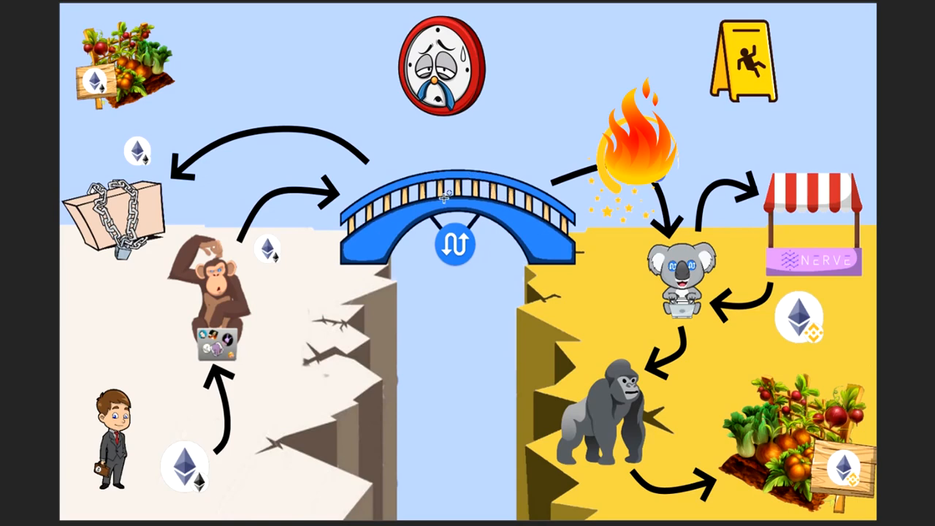
mouse_move(559, 197)
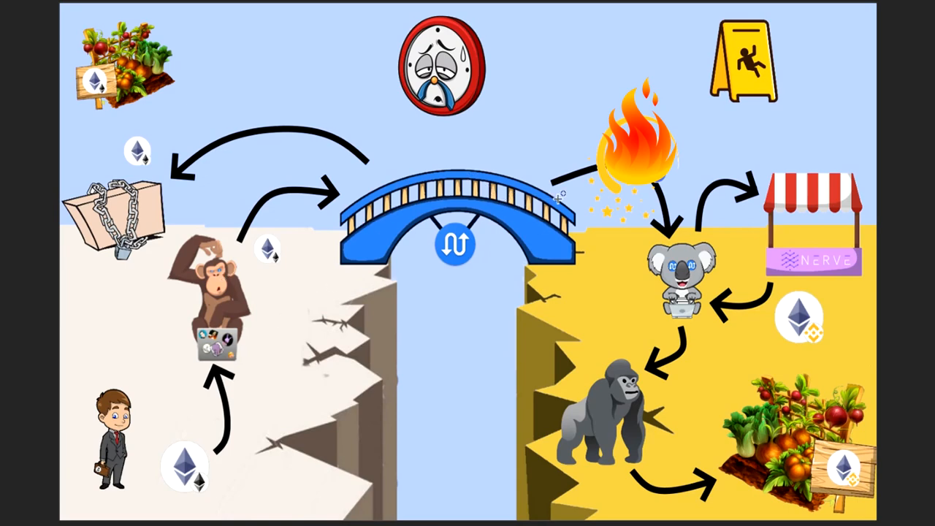